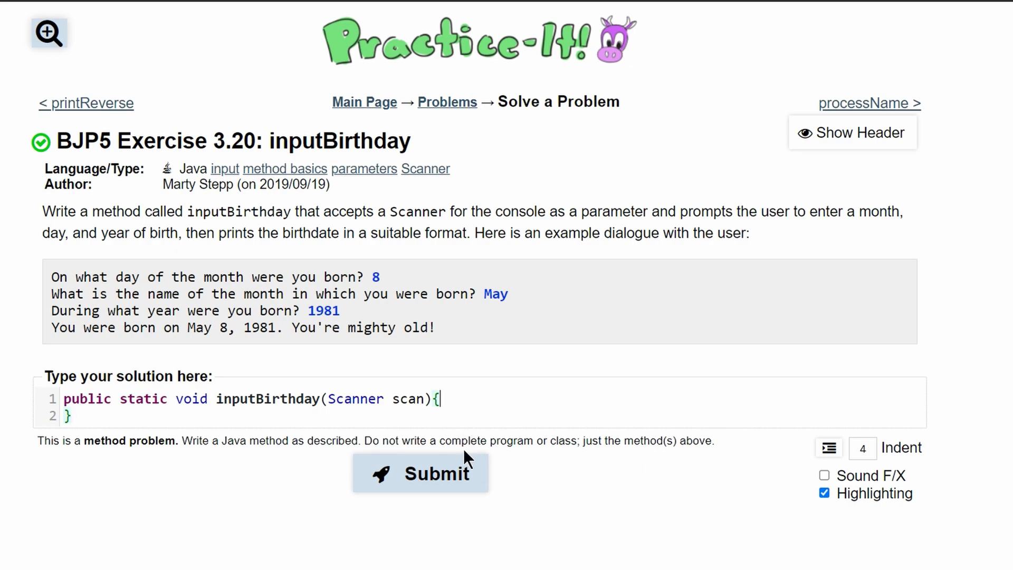
mouse_move(254, 211)
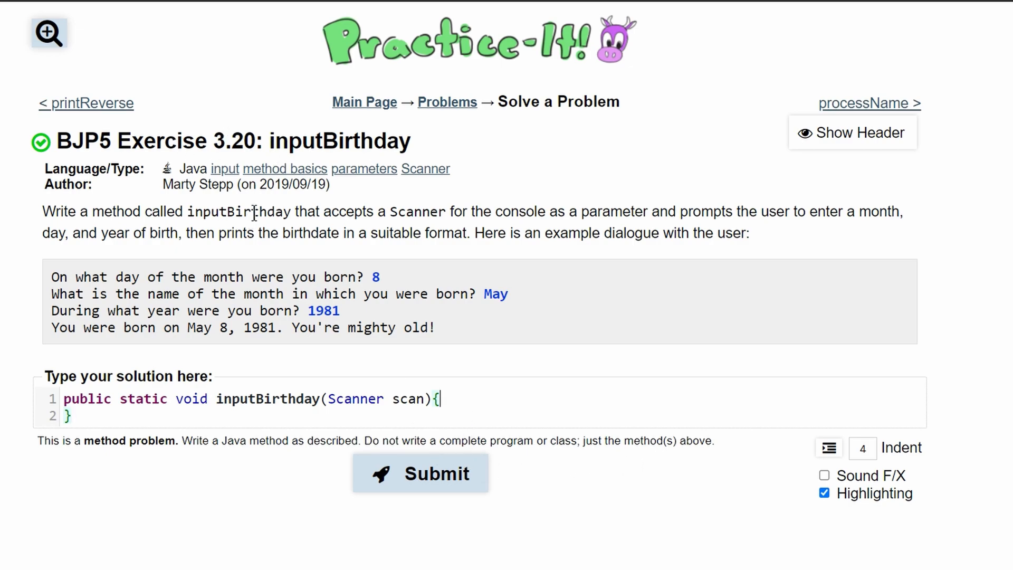
mouse_move(271, 283)
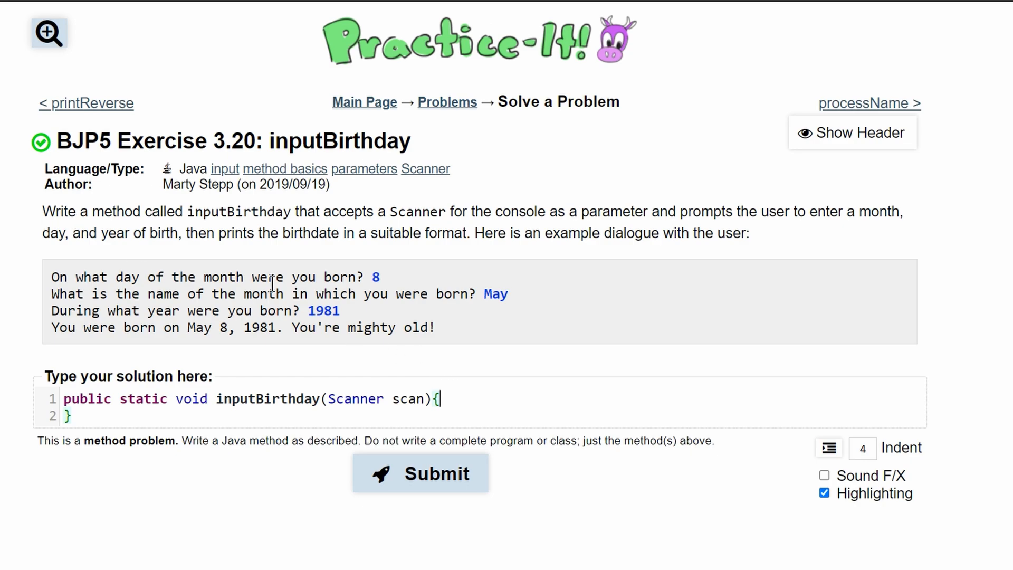
Highlight the inputBirthday method name, its Scanner scan parameter and the example dialogue.
double_click(267, 399)
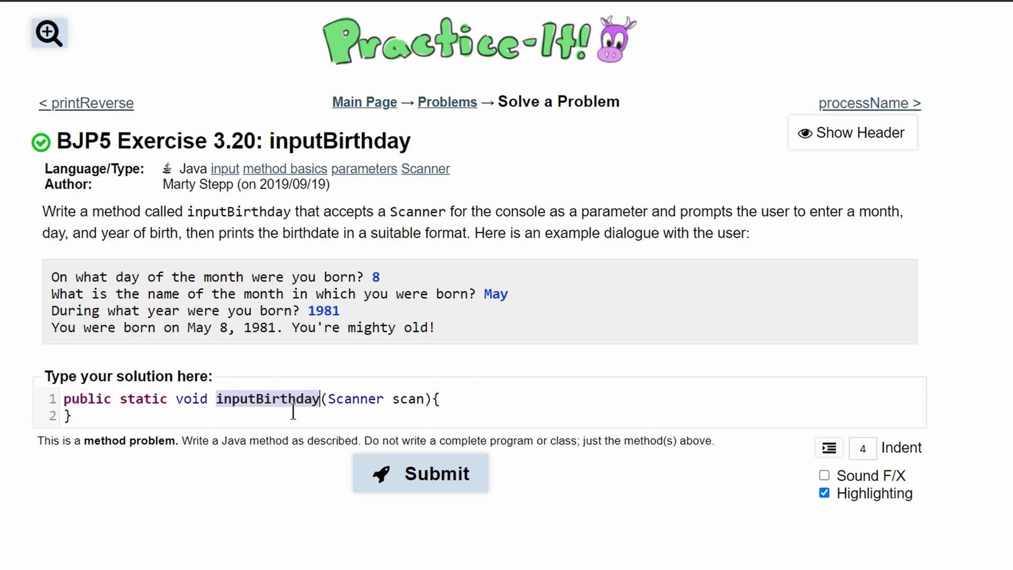
double_click(415, 211)
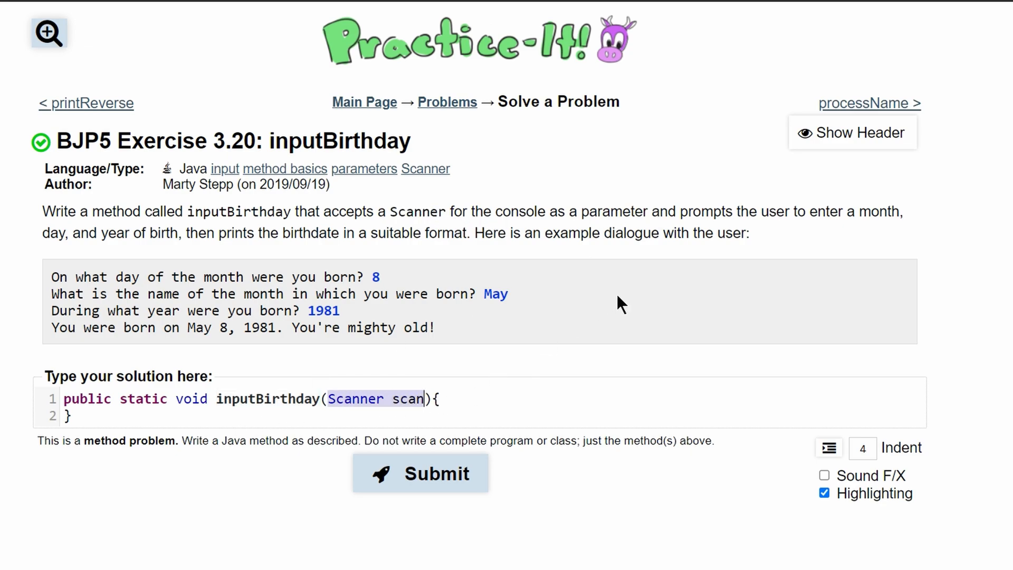
mouse_move(75, 248)
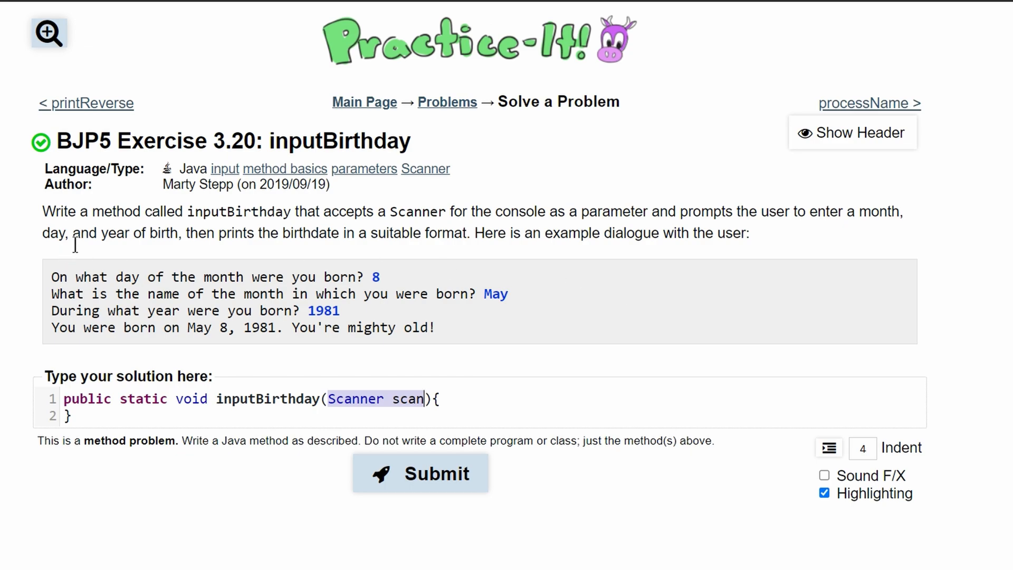
mouse_move(199, 243)
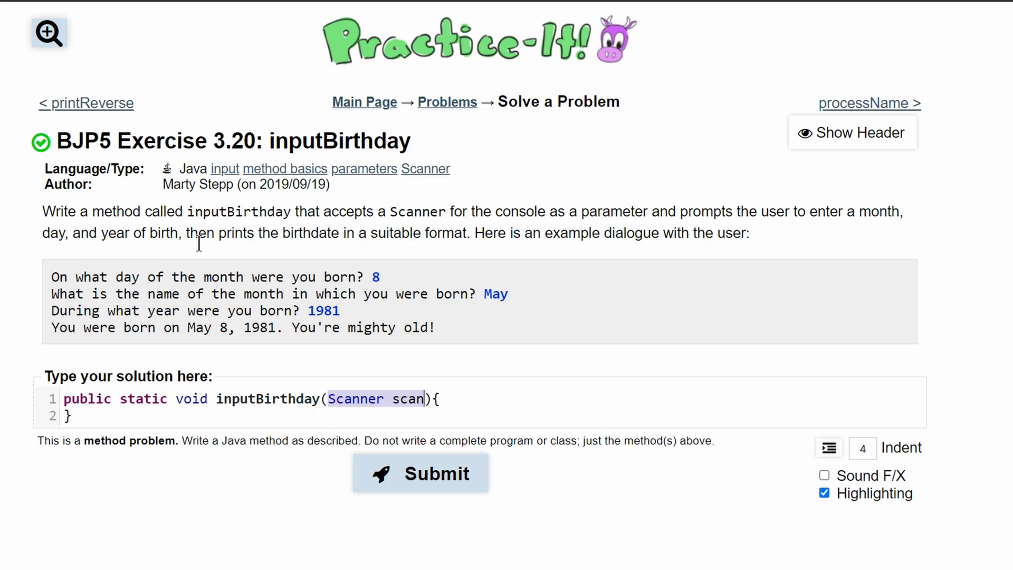
mouse_move(424, 270)
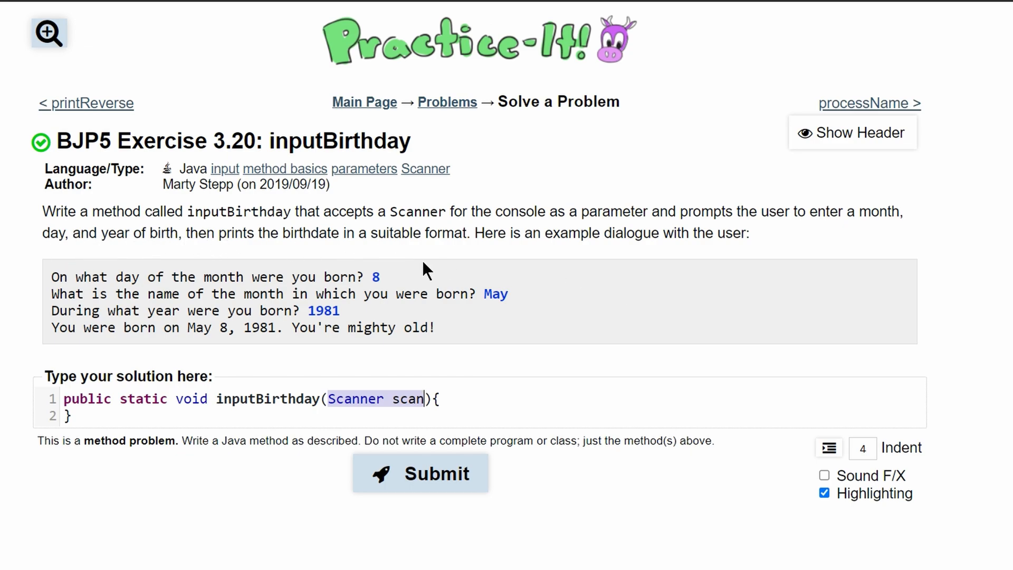
left_click_drag(52, 277, 418, 328)
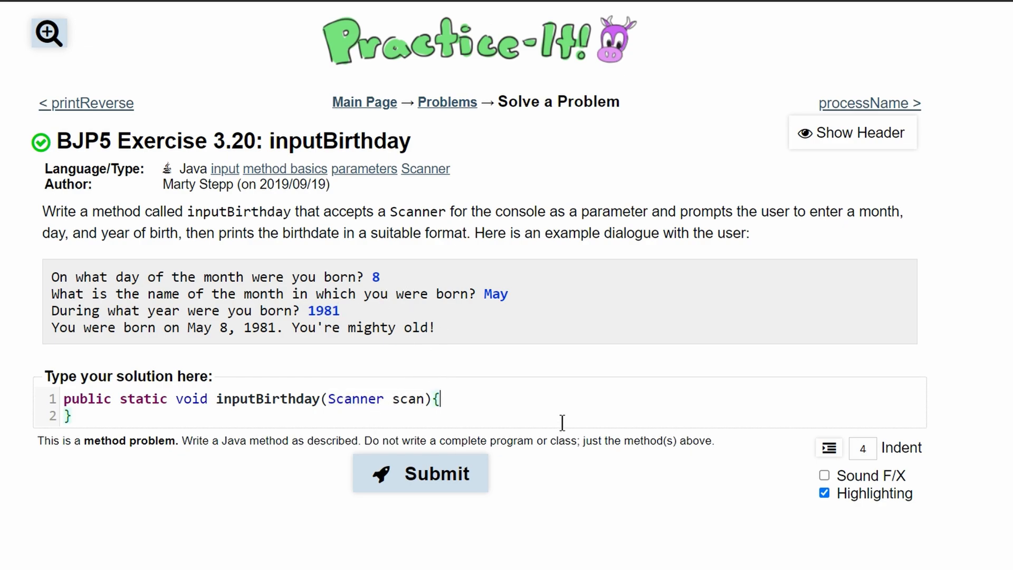
Add a System.out.print(); line inside the method body and select it for copying.
key("Enter")
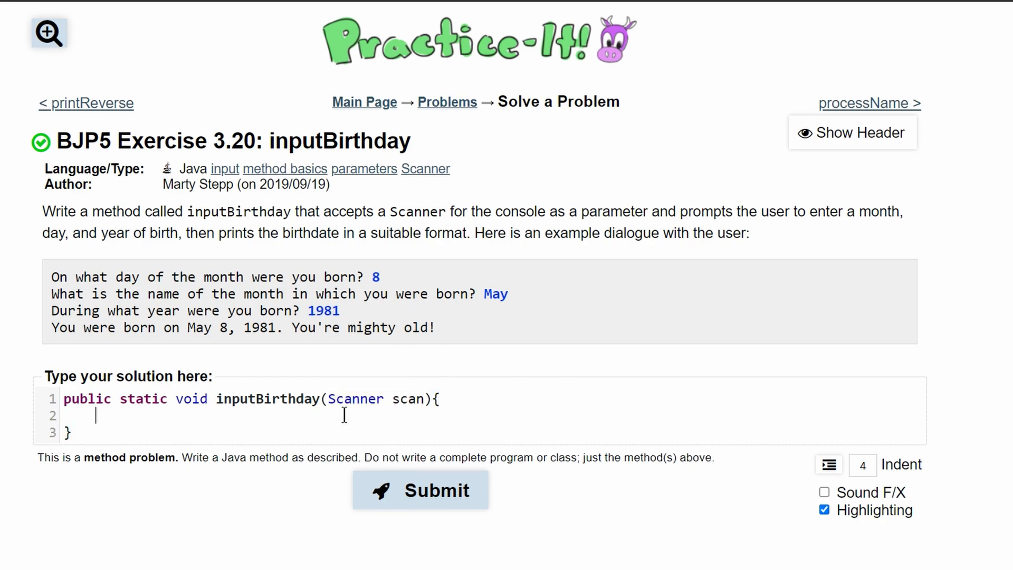
mouse_move(407, 423)
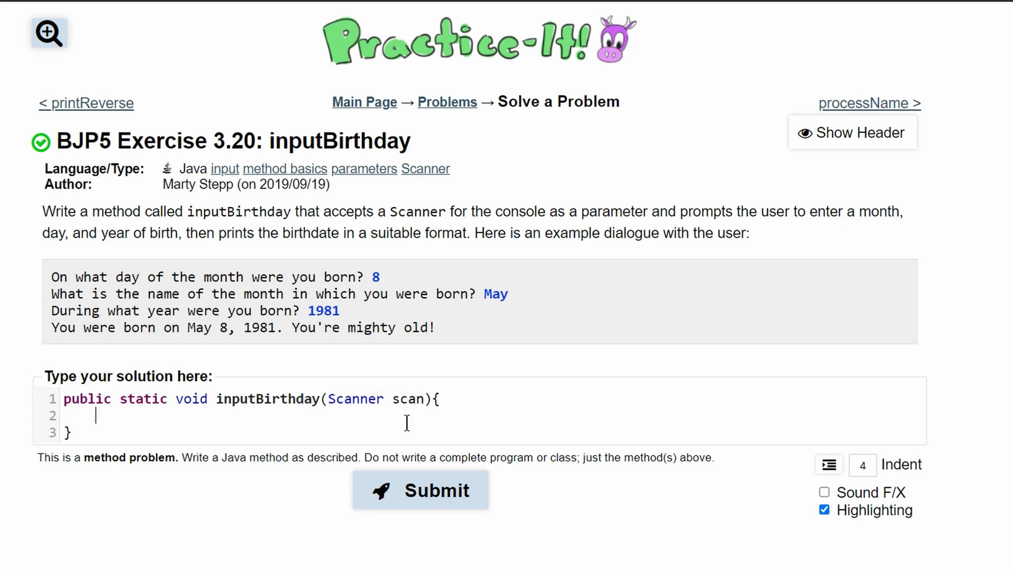
mouse_move(408, 427)
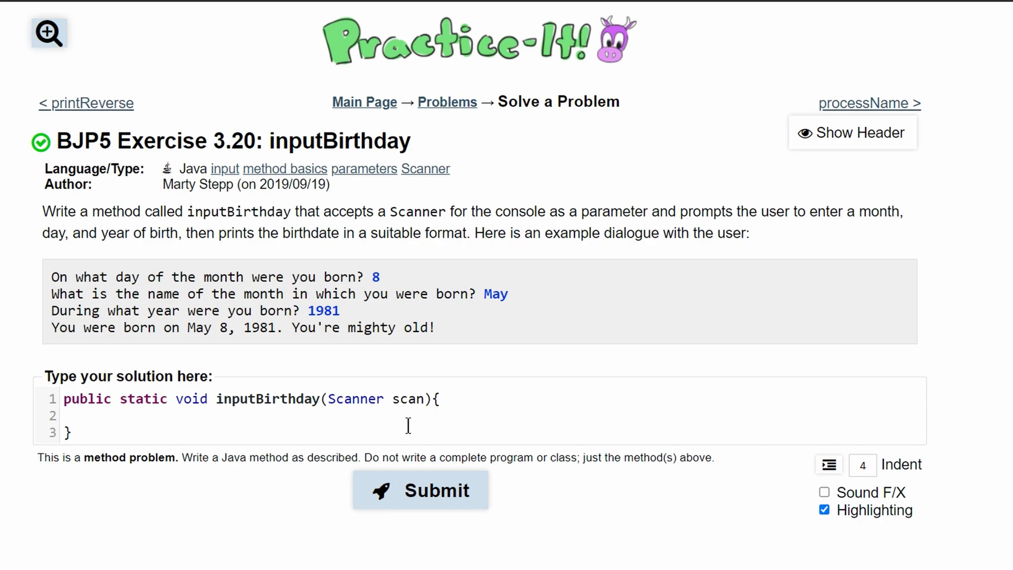
type("Syste")
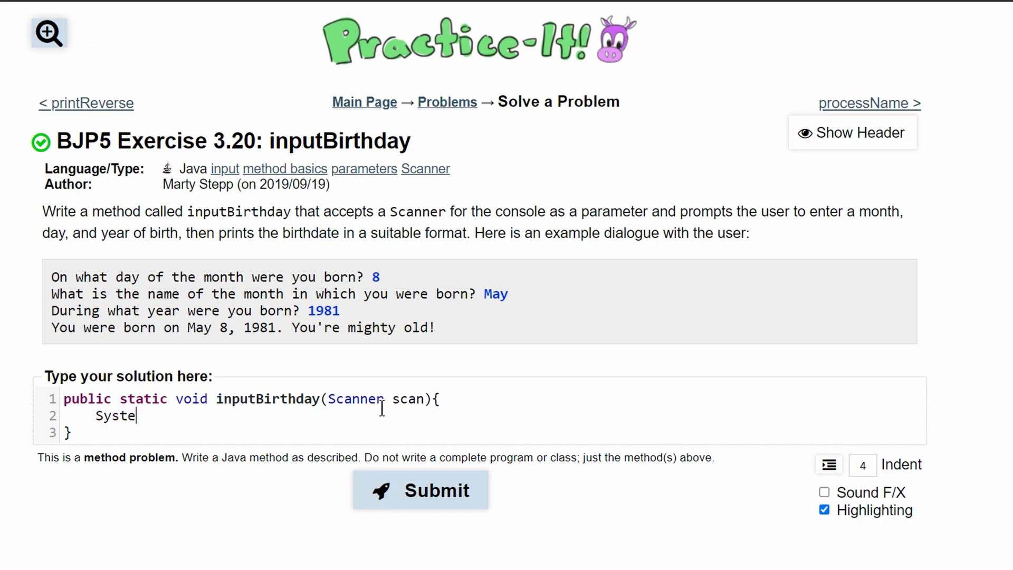
type("m.out.print()")
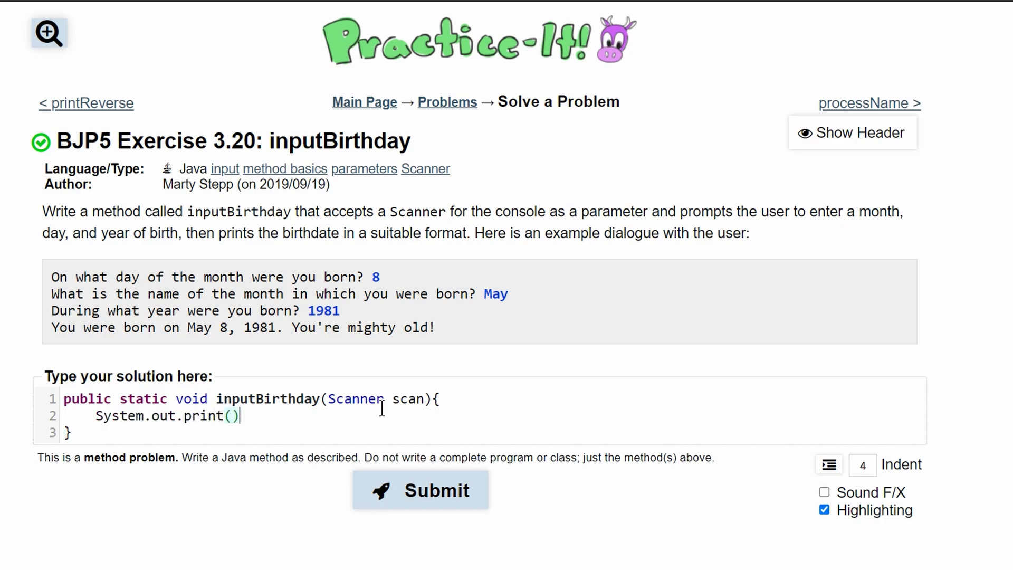
type(";")
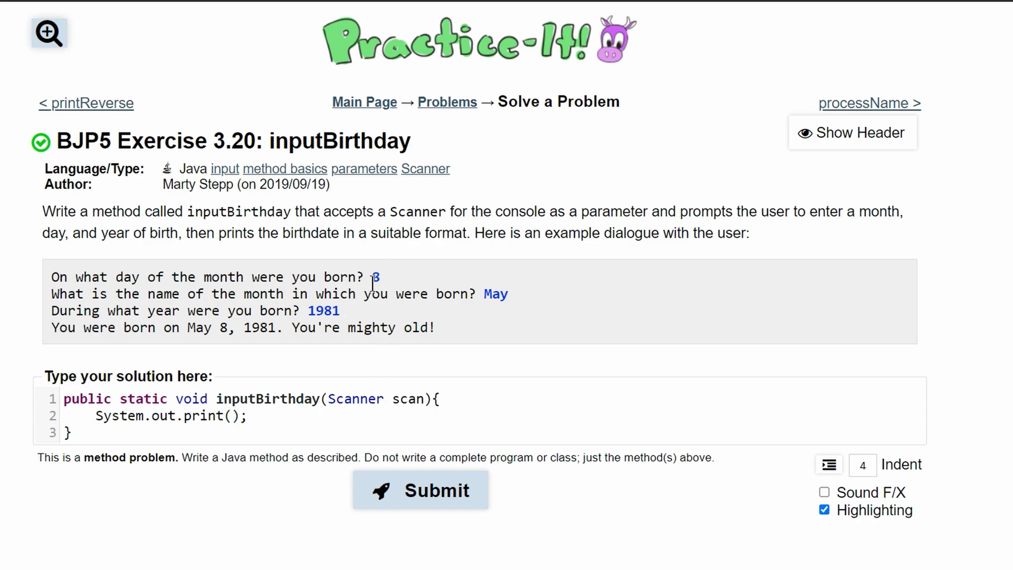
left_click_drag(52, 276, 368, 276)
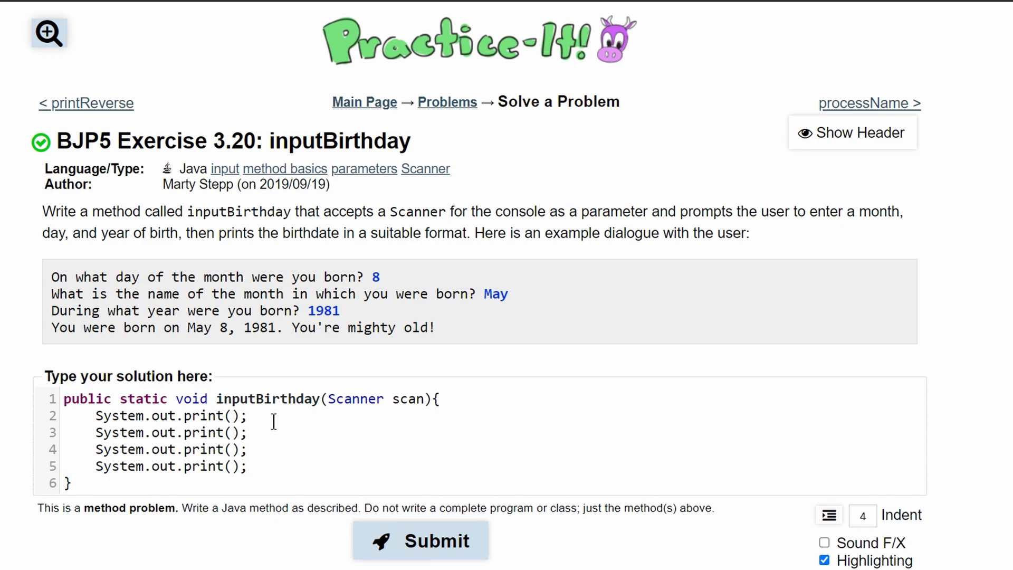
Fill the prints with 'On what day of the month were you born?', the month-name prompt, and 'During what year were you born?'.
left_click_drag(50, 276, 364, 276)
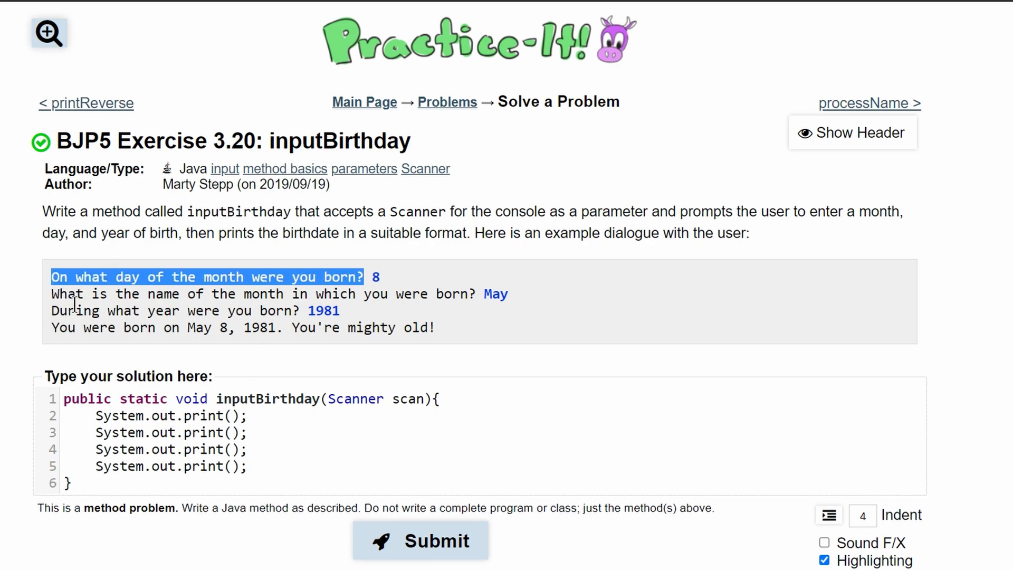
type("\"\"")
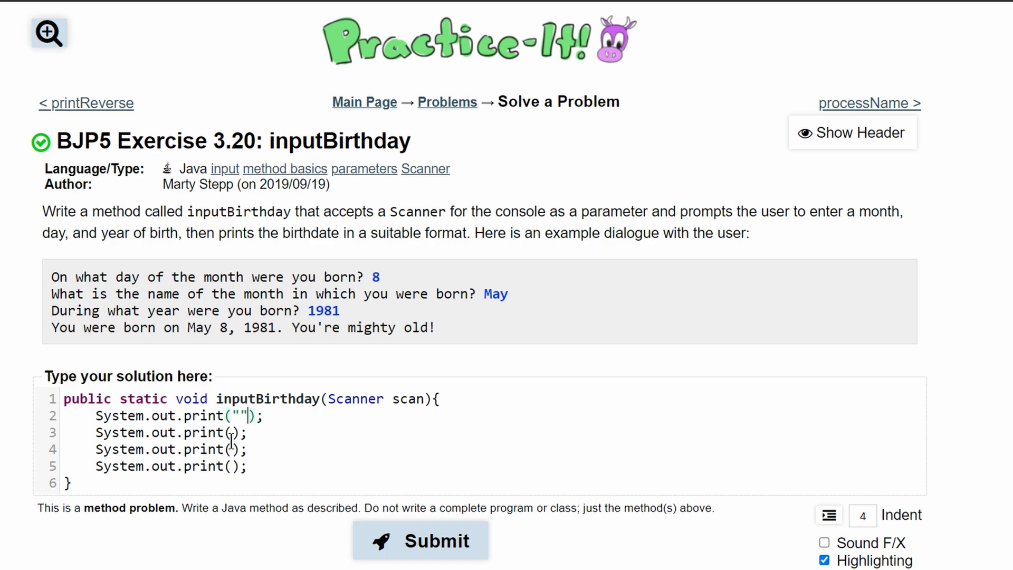
type("On what day of the month were you born?")
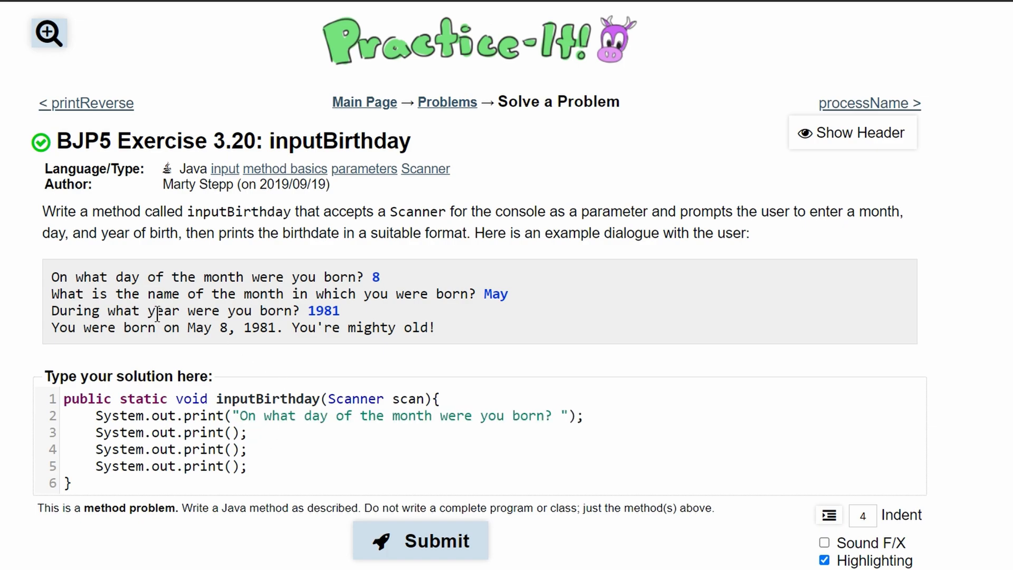
left_click_drag(50, 293, 475, 294)
type("\"")
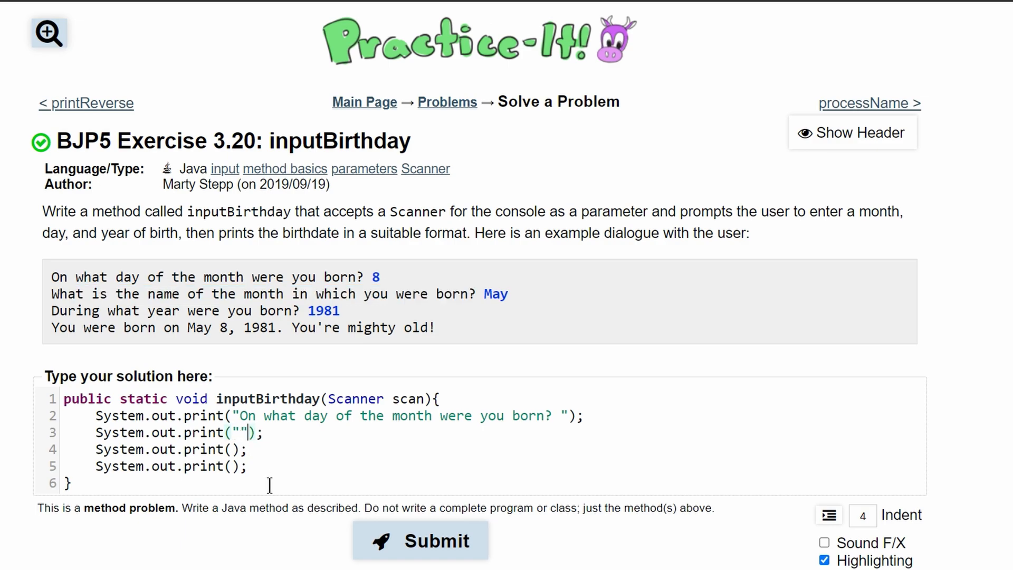
type("What is the name of the month in which you were born?")
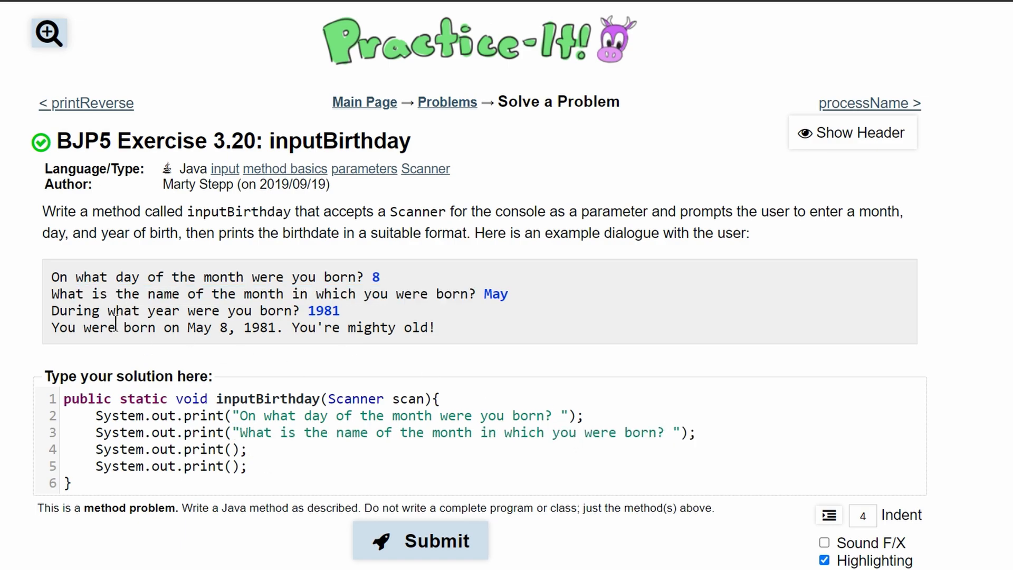
left_click_drag(51, 310, 299, 310)
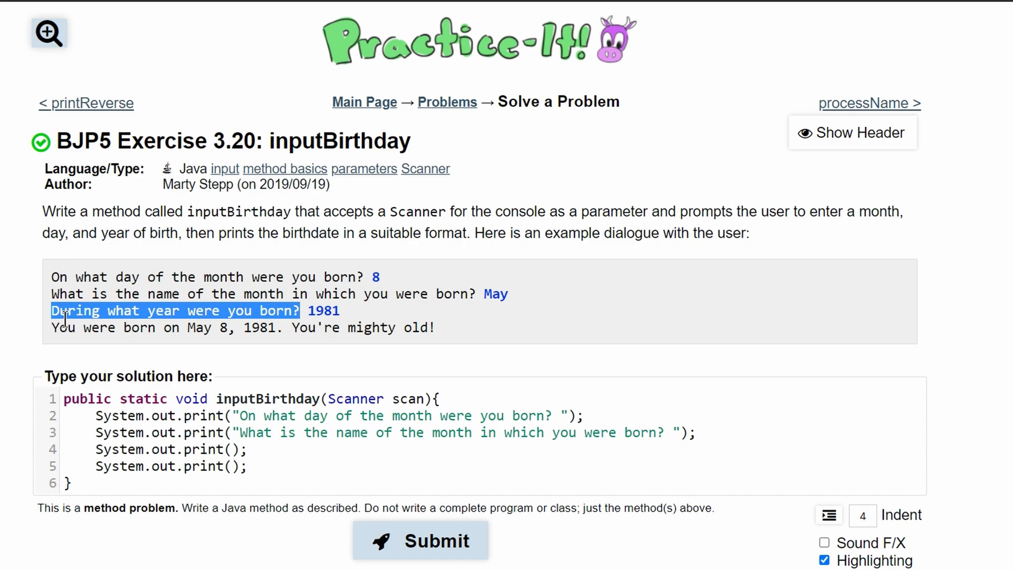
type("\"\"")
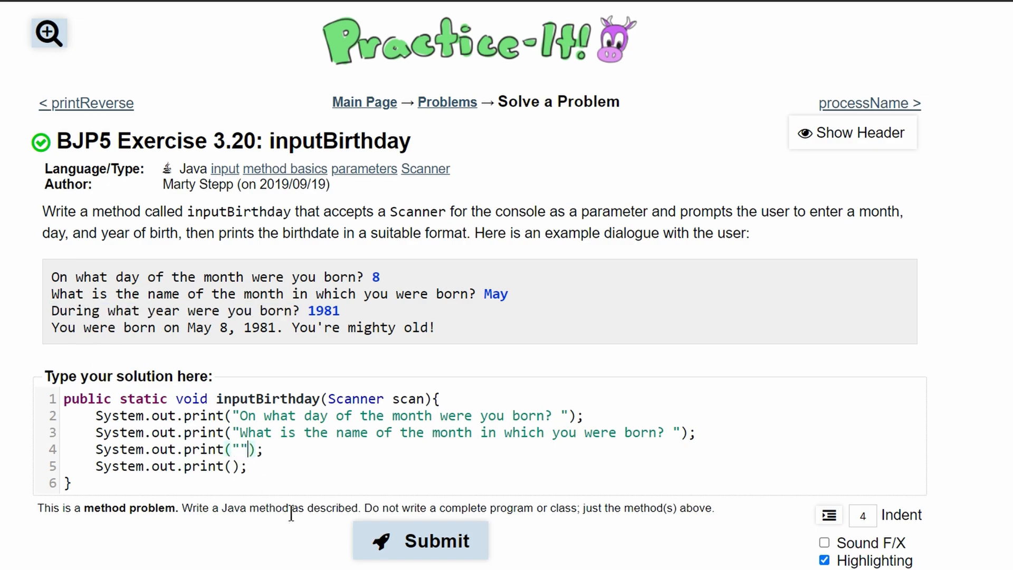
type("During what year were you born?")
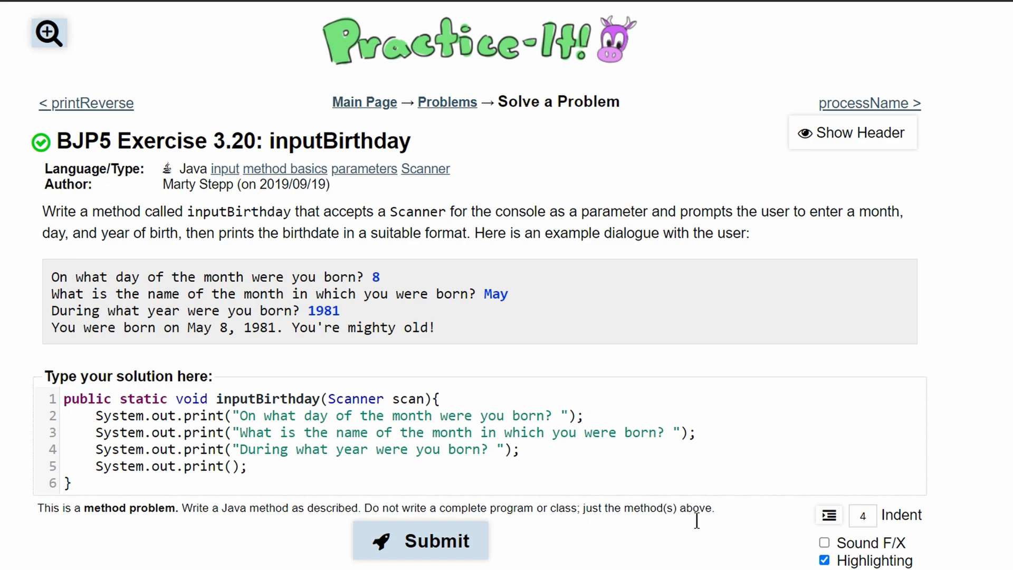
mouse_move(428, 330)
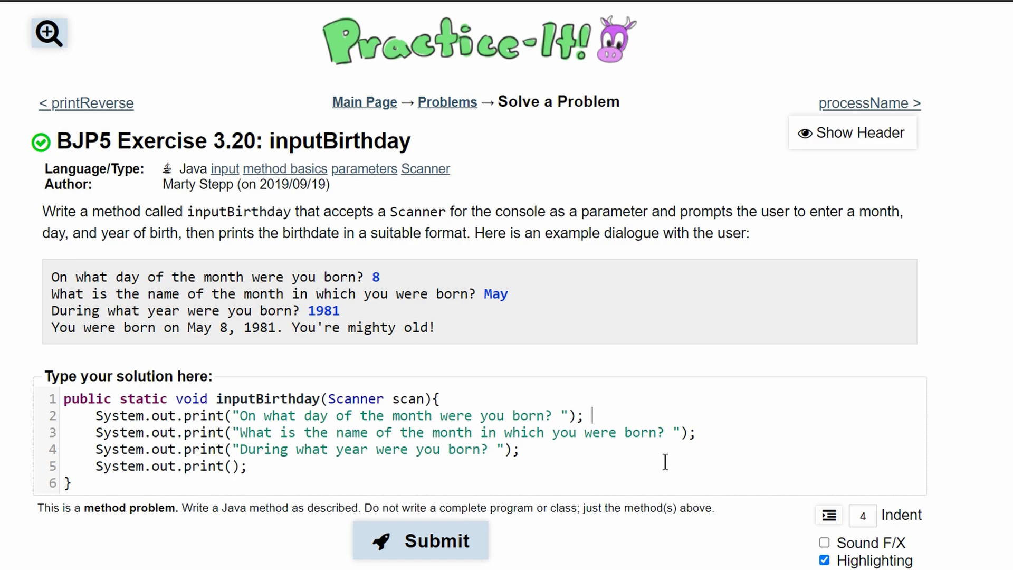
Read the day into int day with scan.nextInt().
type("int")
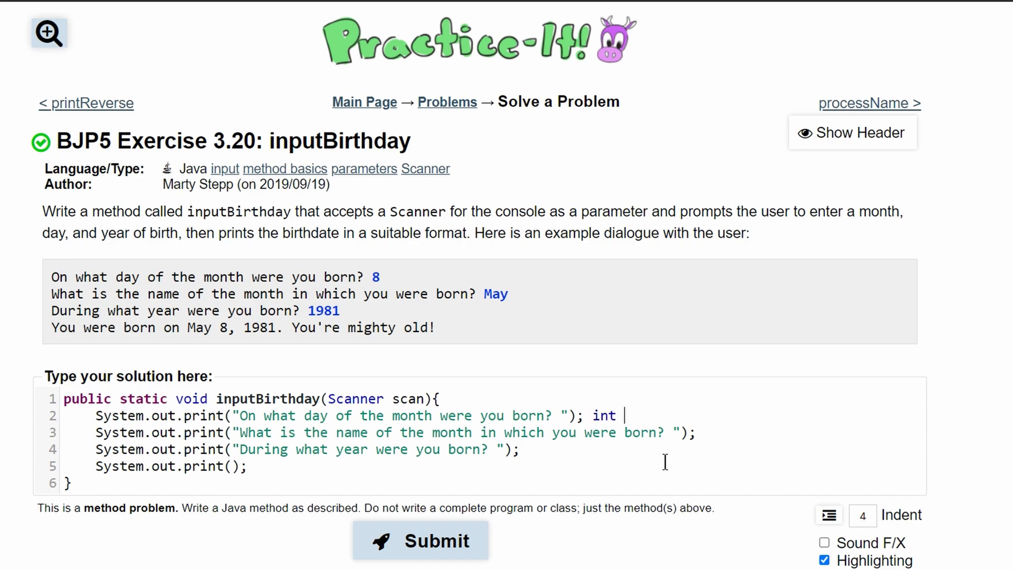
type("day =s s")
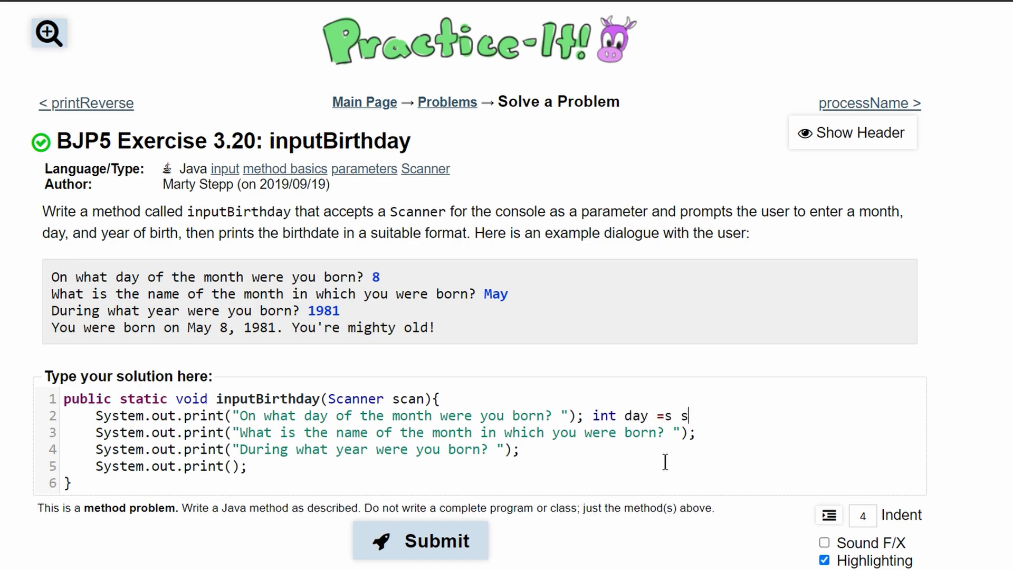
type("can.")
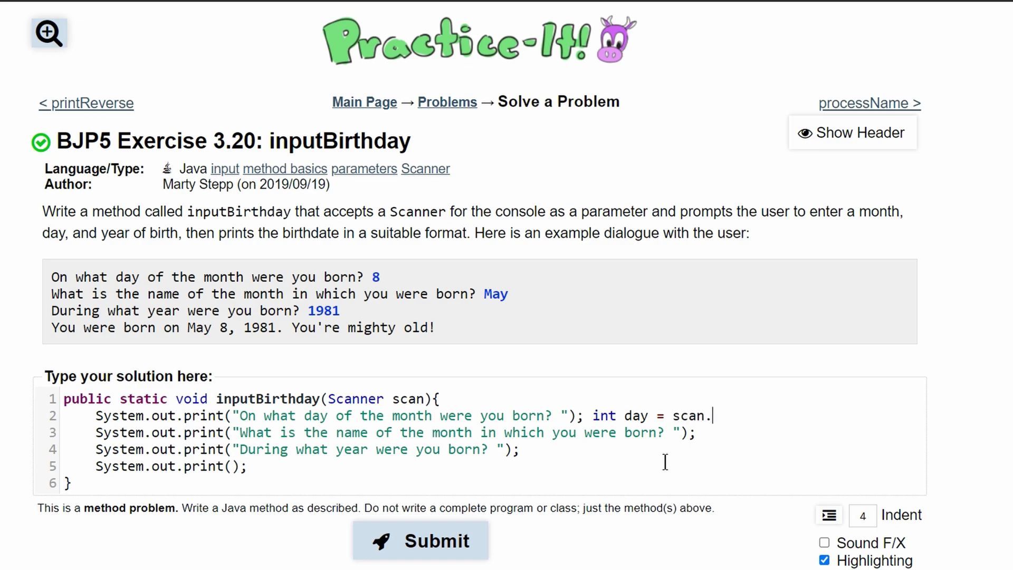
type("nextint()")
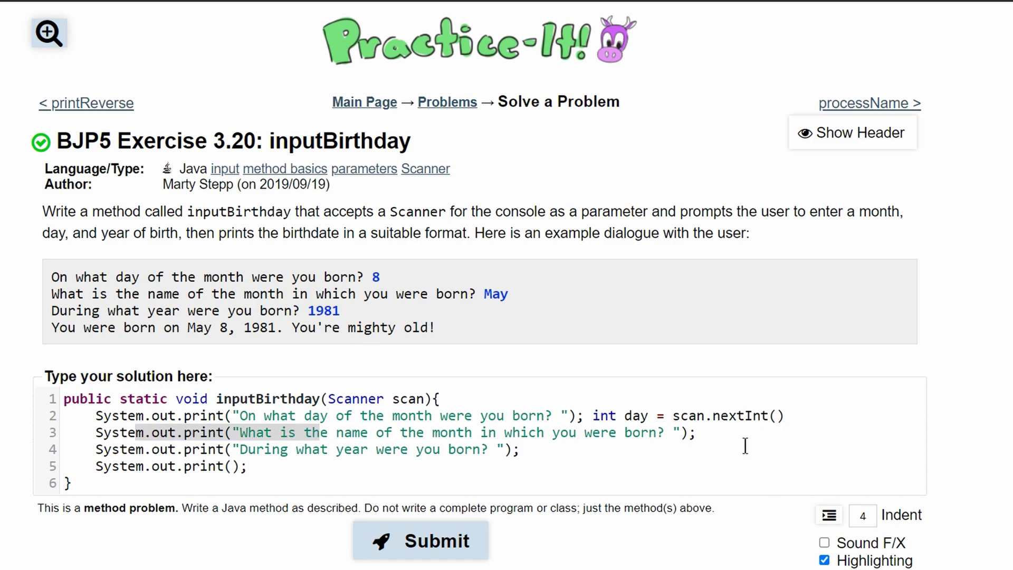
Read the month into String month and the year into int year via scan.next().
type("s")
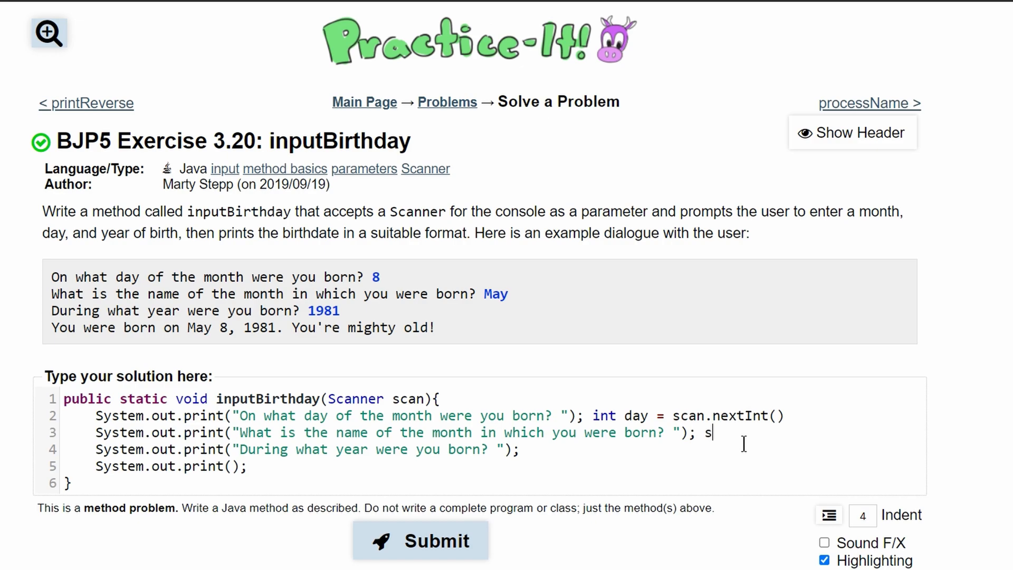
type("tring")
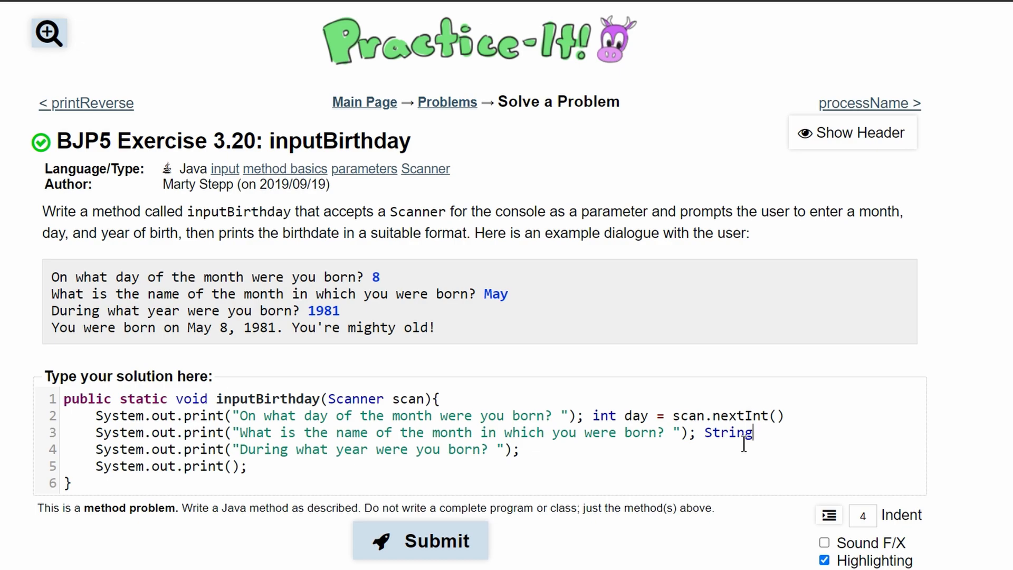
type("month =")
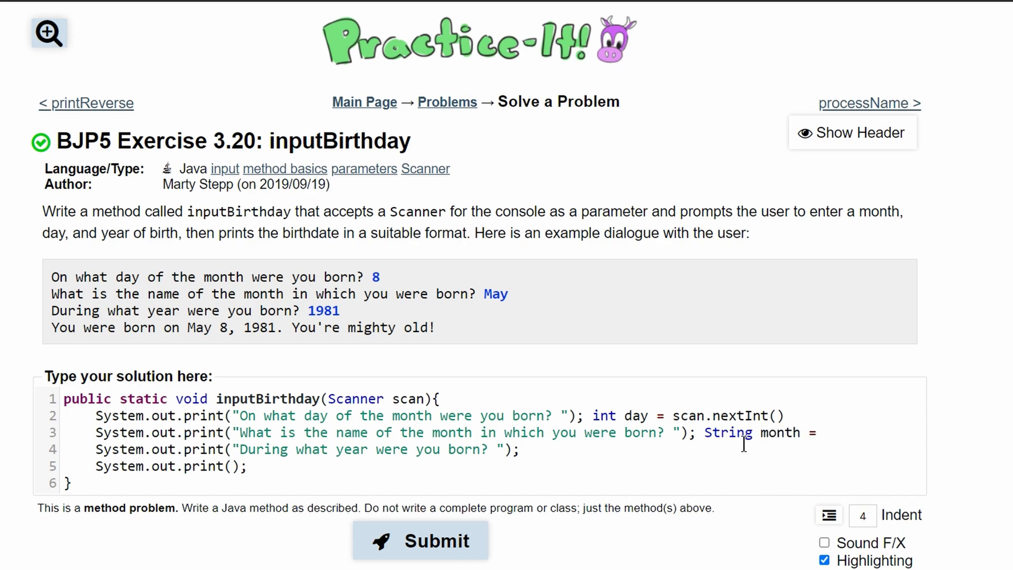
type("scan.ne")
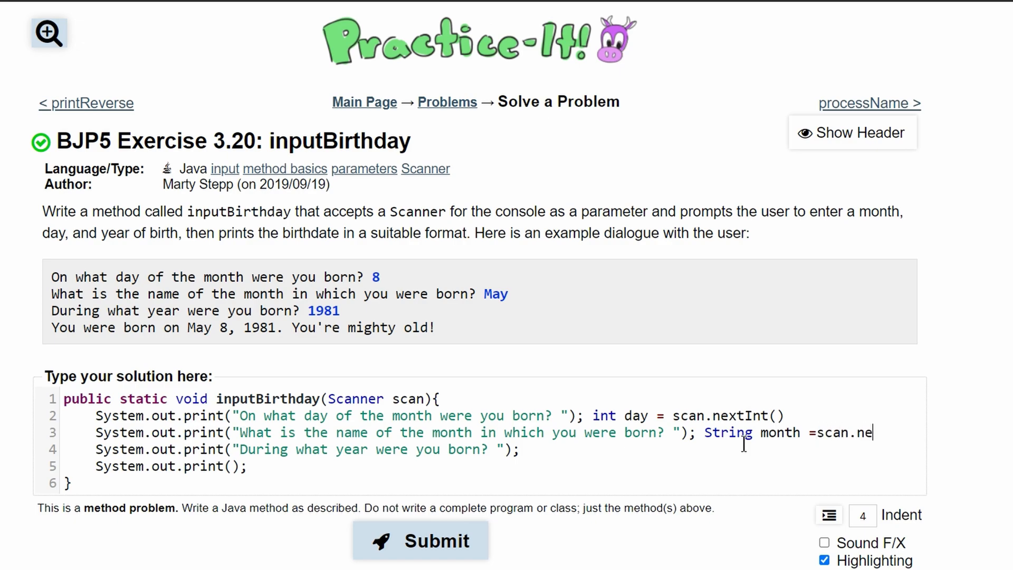
type("xt();")
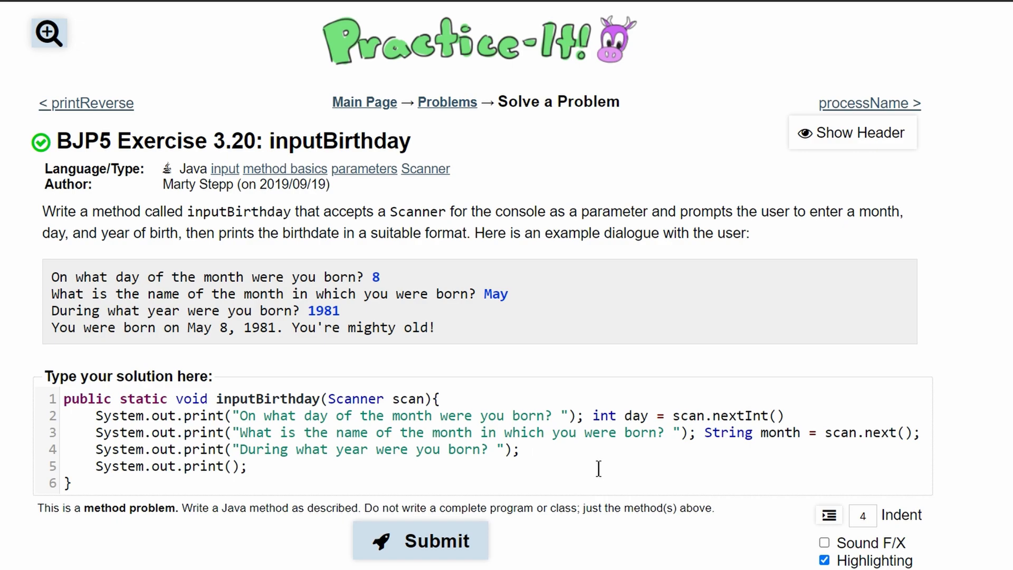
type("int year =")
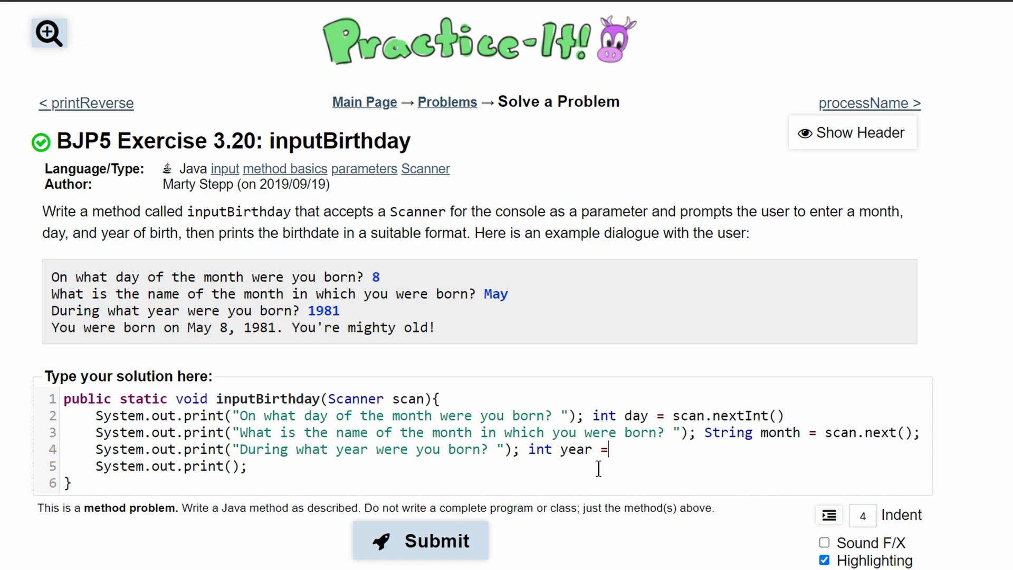
type("scan.nes")
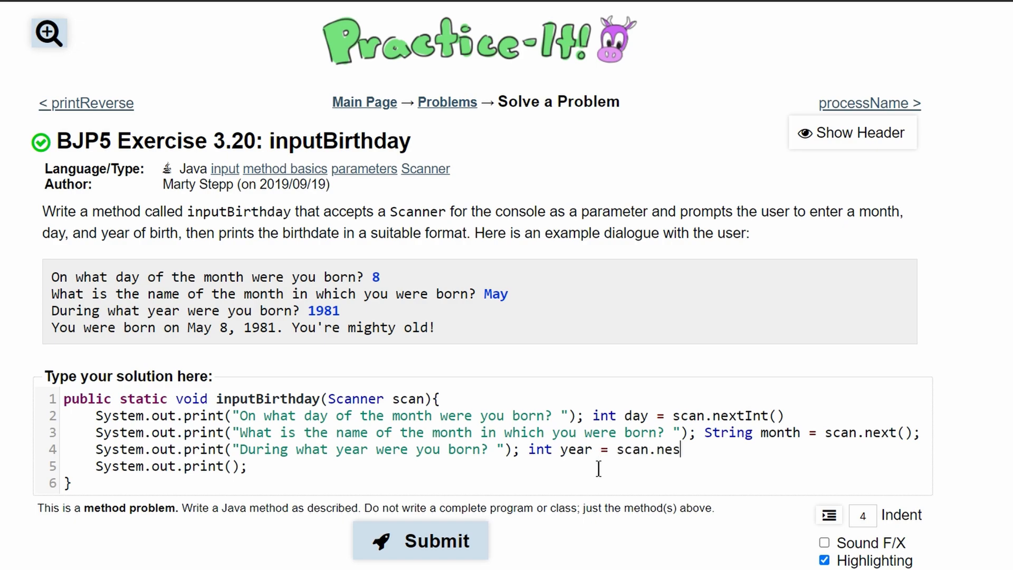
type("xt();")
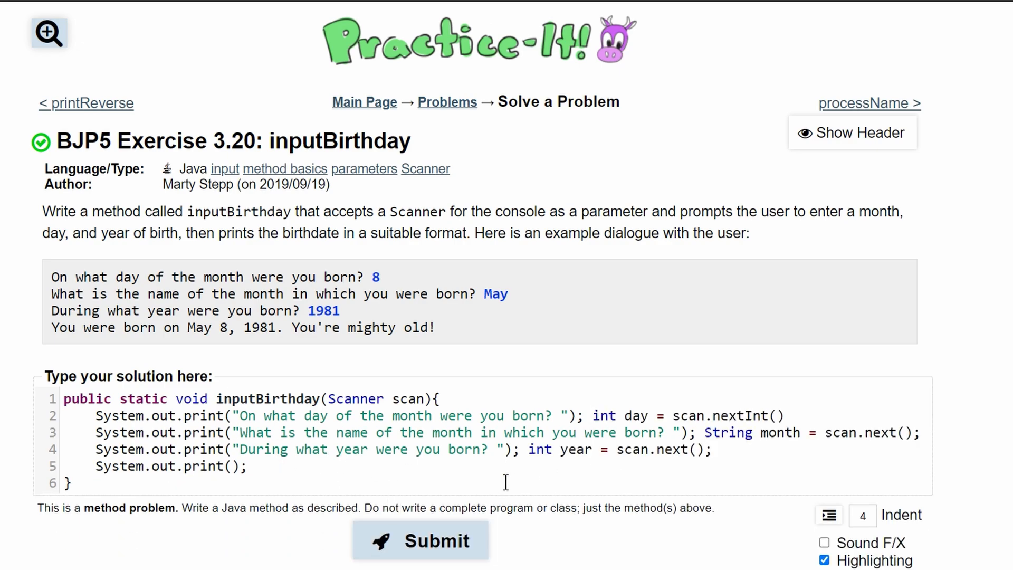
Print "You were born on " + month + " " + day + ", " + year + ". You're mighty old!".
left_click(226, 466)
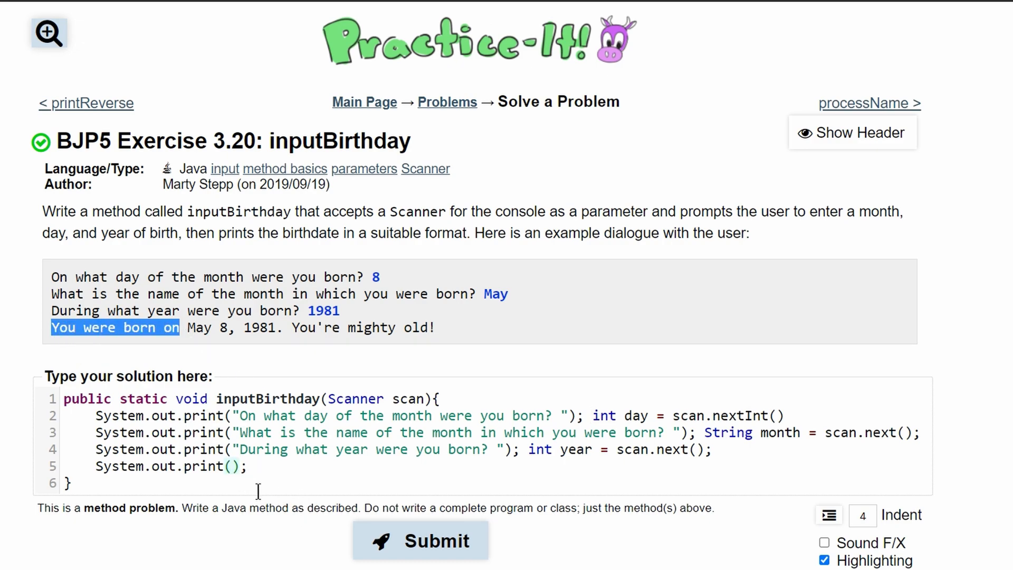
type("\"\"")
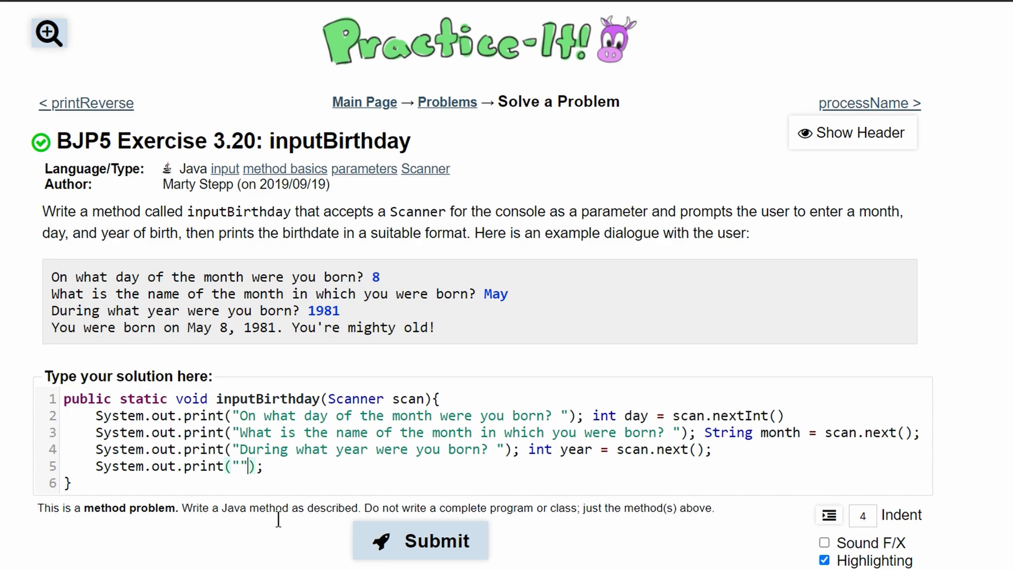
type("You were born on")
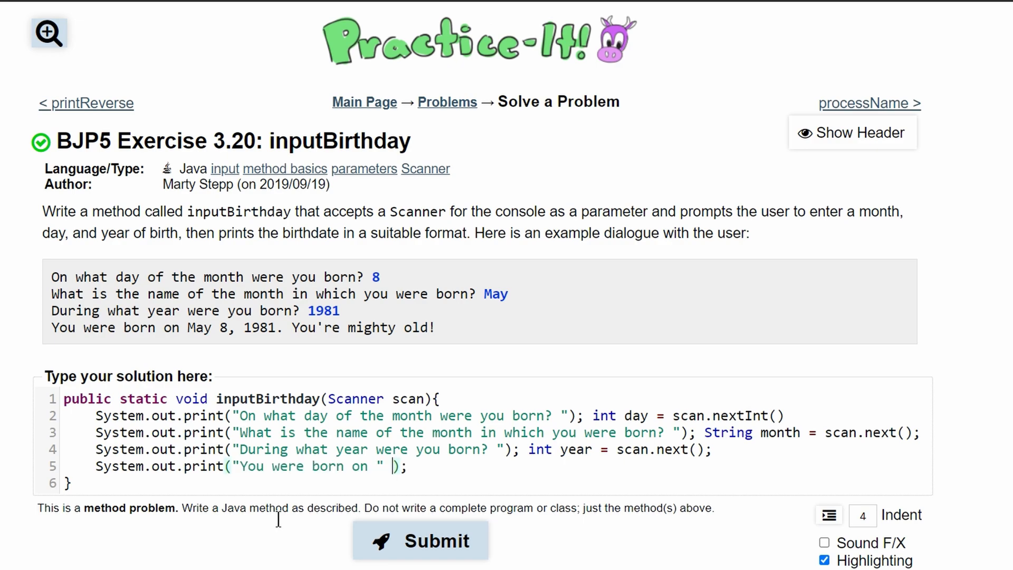
type("+")
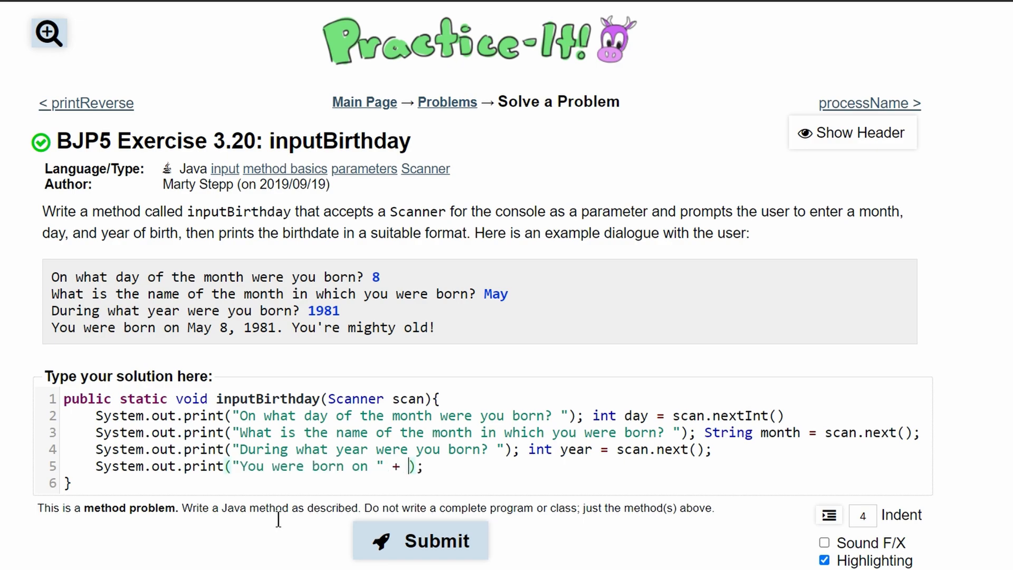
type("month")
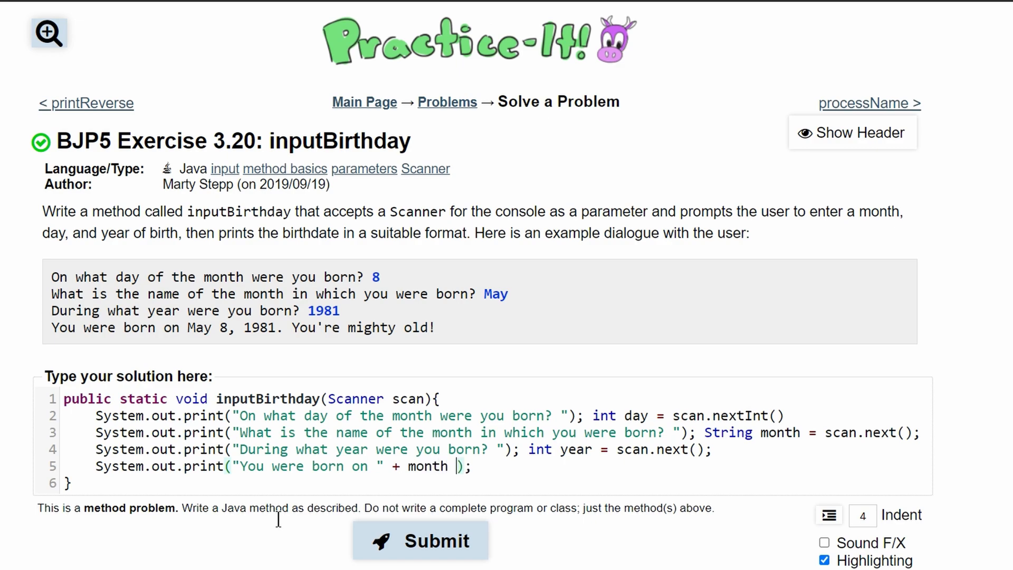
type("+ \" \"")
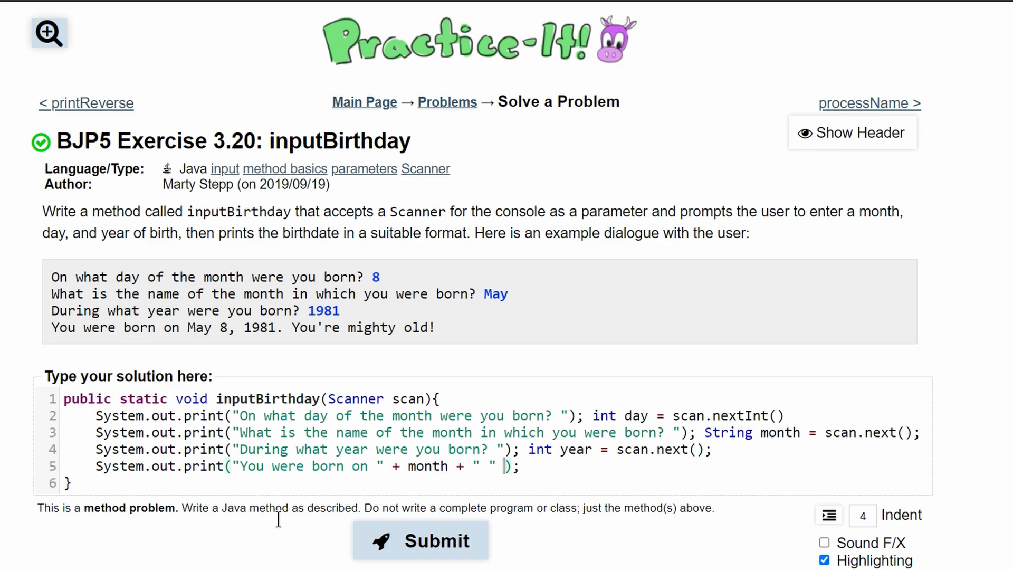
type("+")
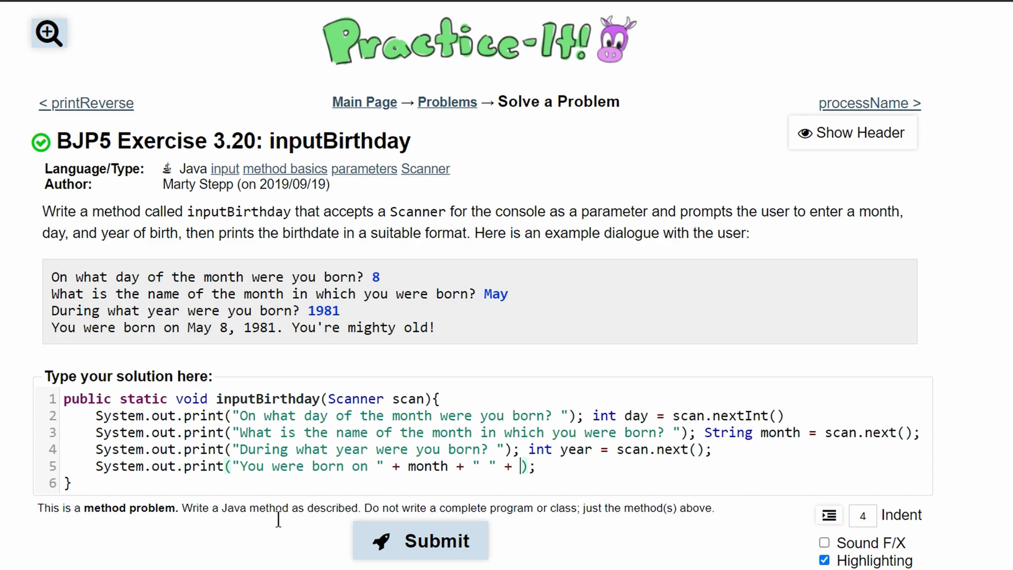
type("day +")
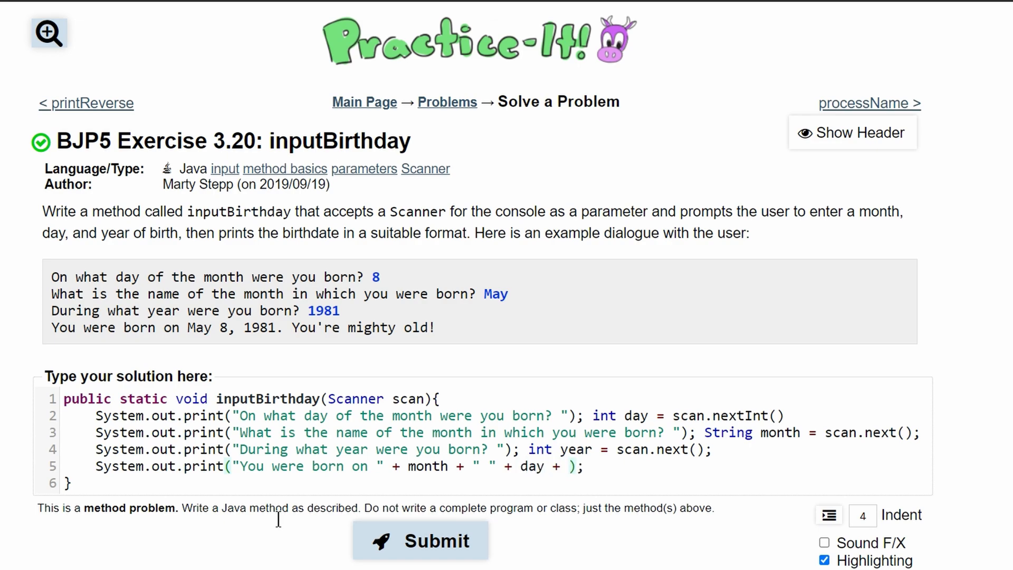
type(", \"")
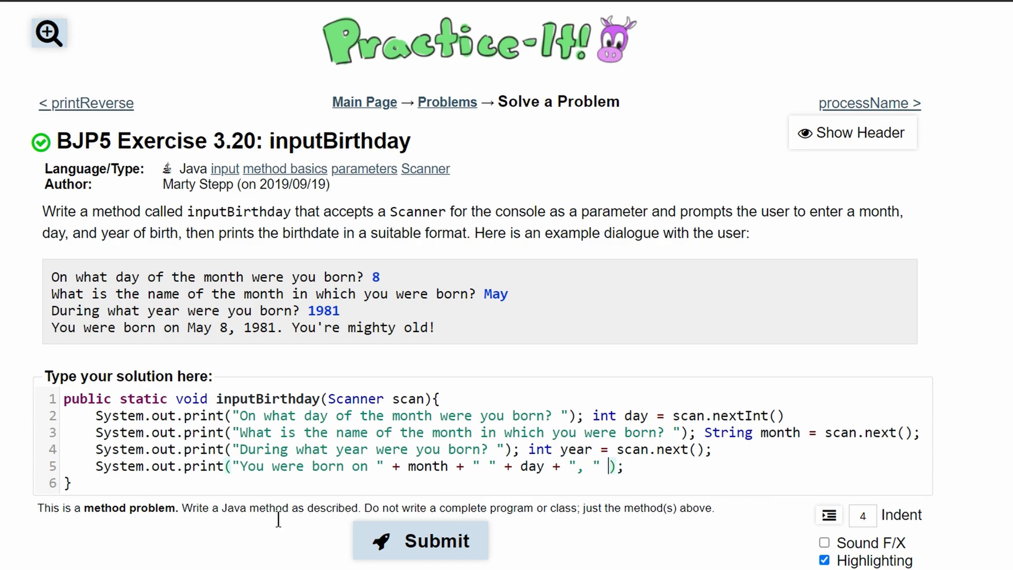
type("mont")
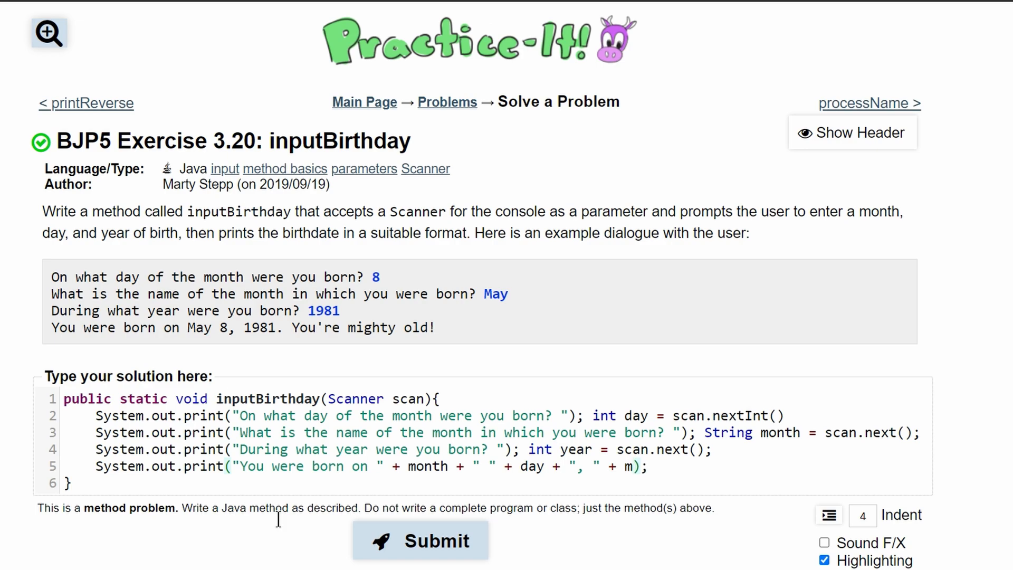
type("ear + \"\"")
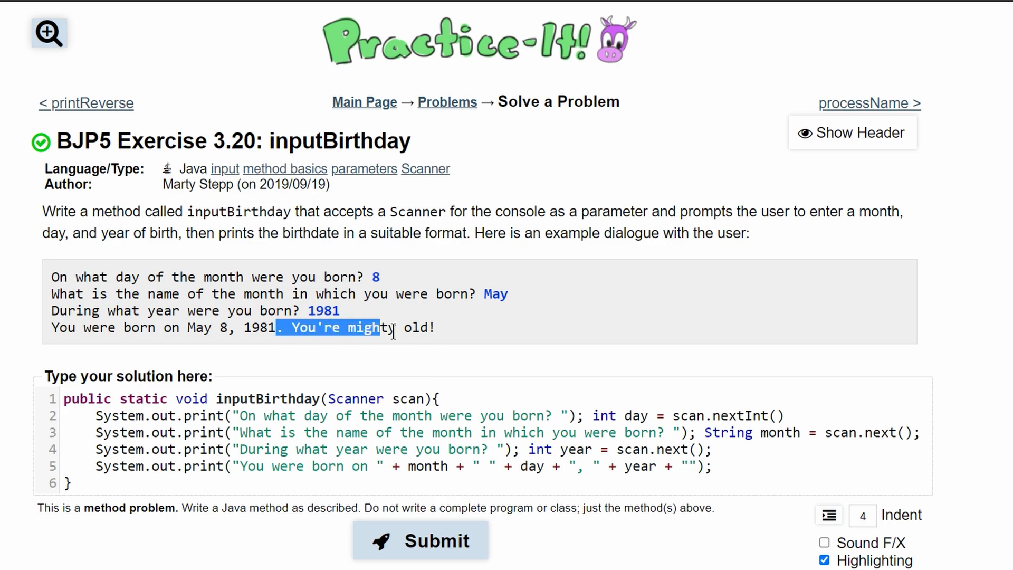
type(". You're mighty old!")
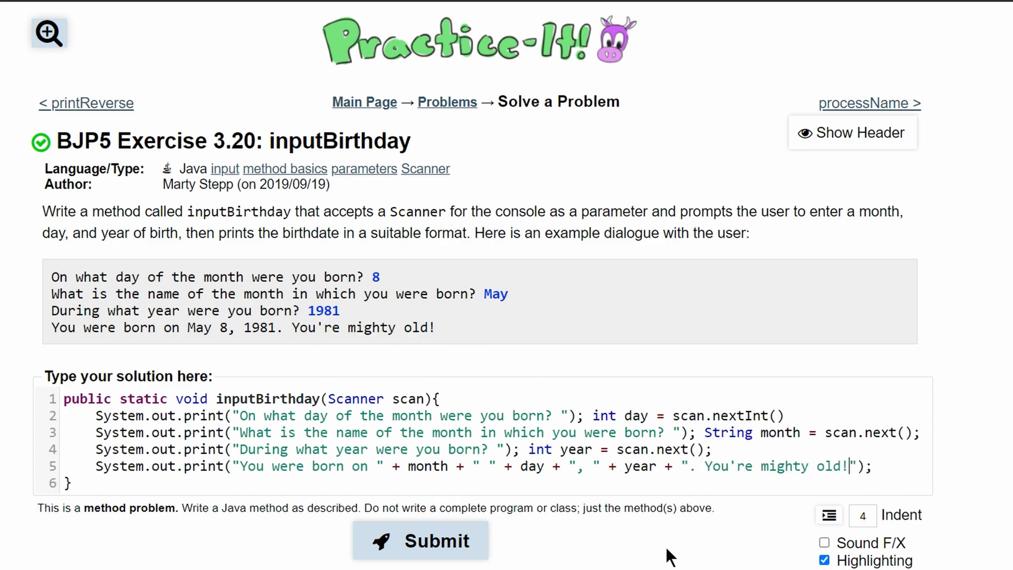
Submit the solution, add the missing semicolon on line 2, and resubmit.
left_click(423, 540)
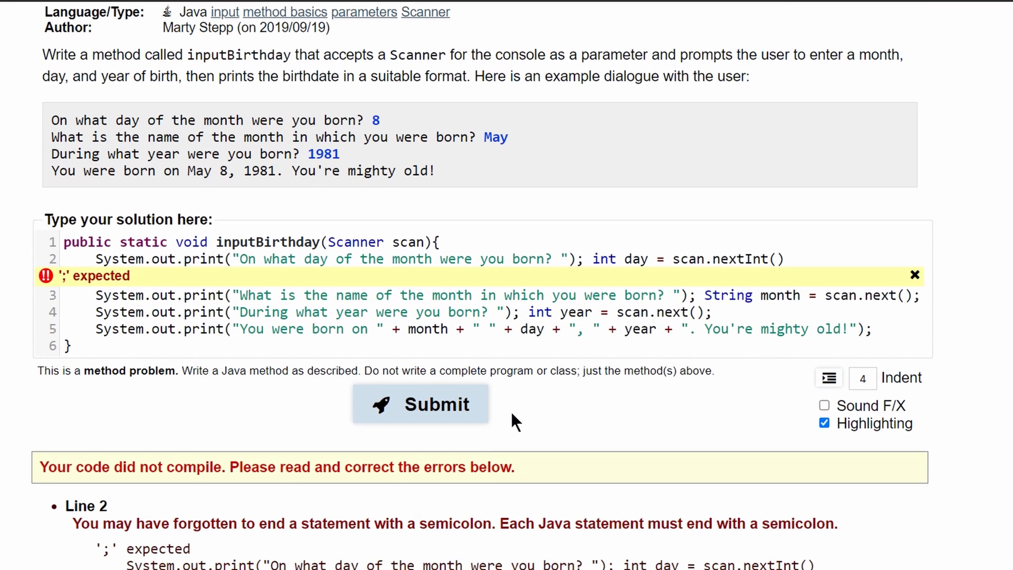
left_click(784, 258)
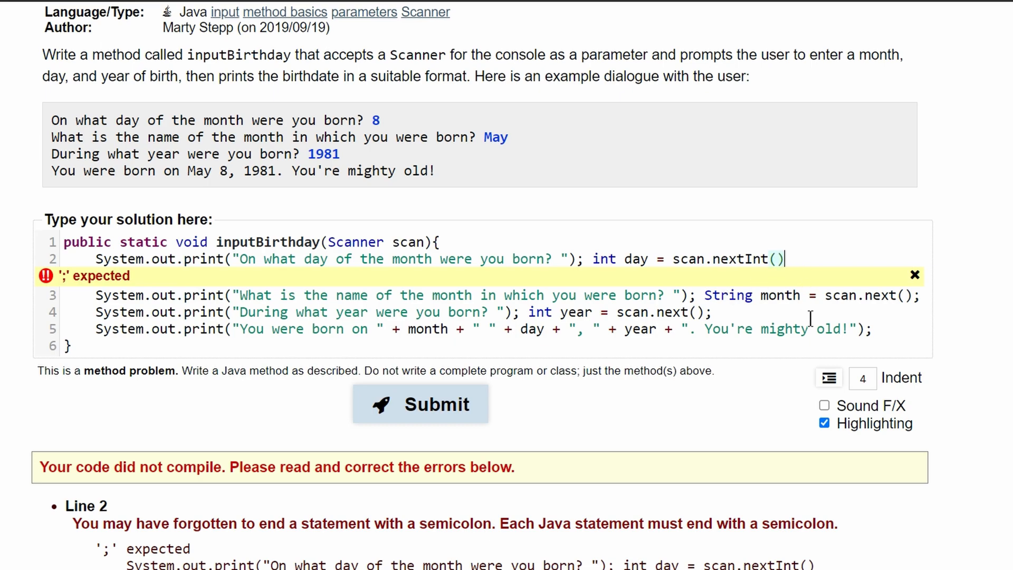
left_click(421, 403)
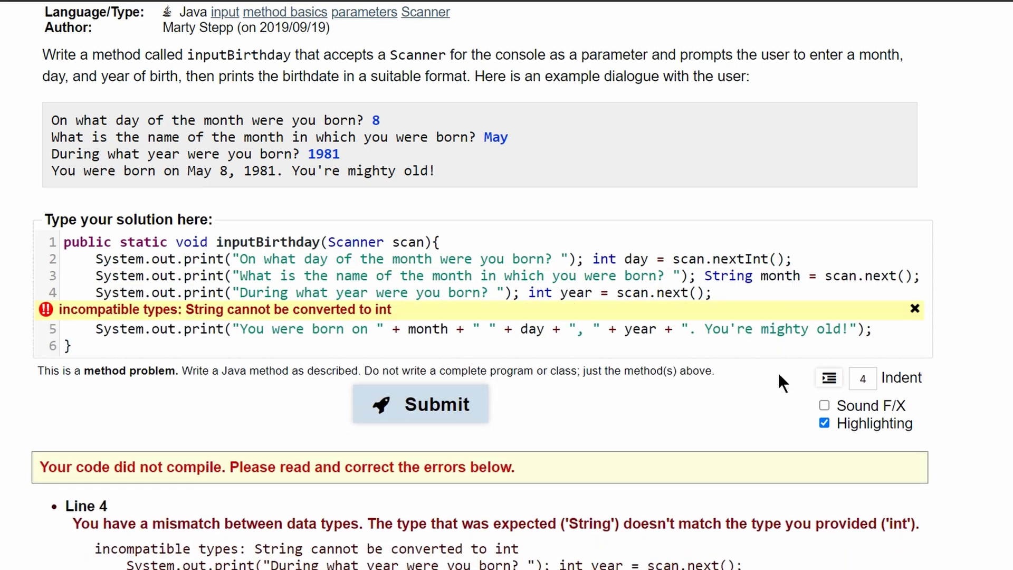
Read year with scan.nextInt() and resubmit, passing 2 of 2 tests.
left_click(598, 328)
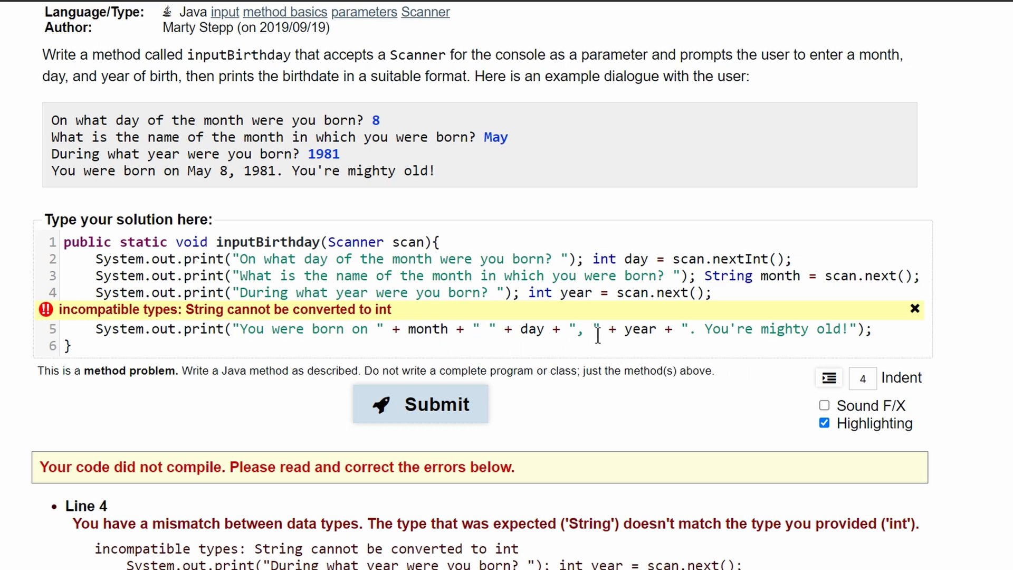
mouse_move(725, 358)
type("Int")
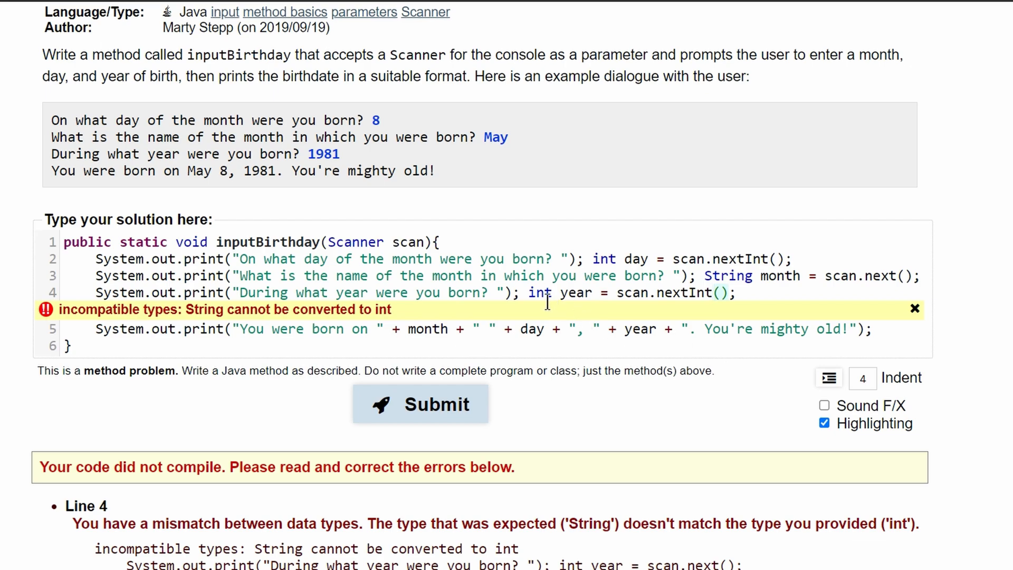
left_click(421, 403)
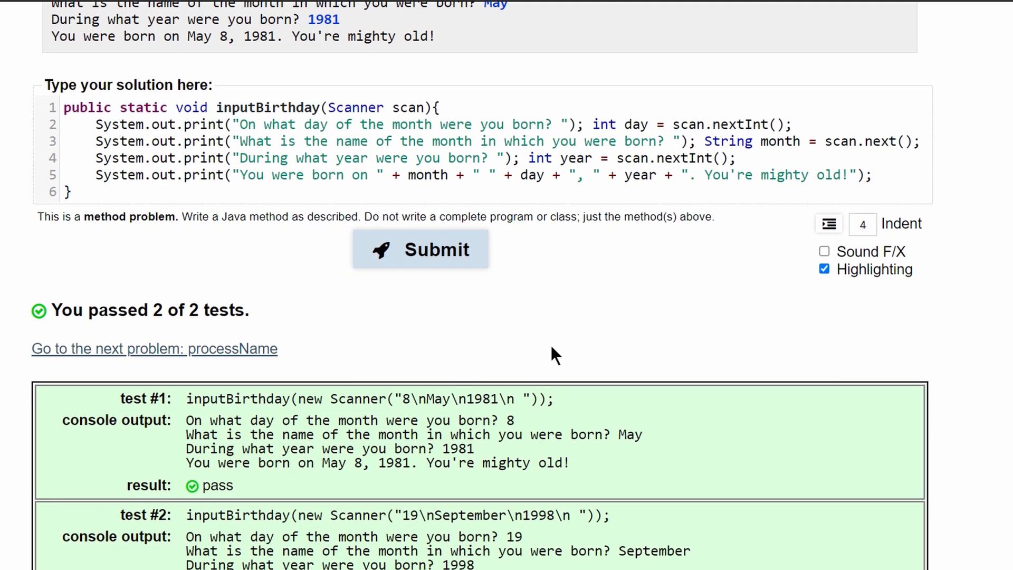
scroll("down", 3)
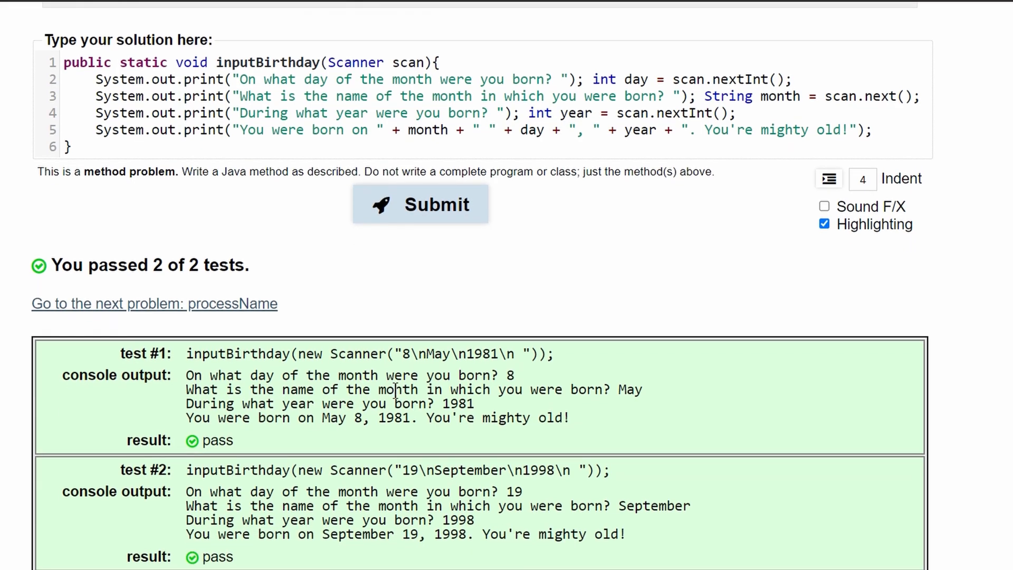